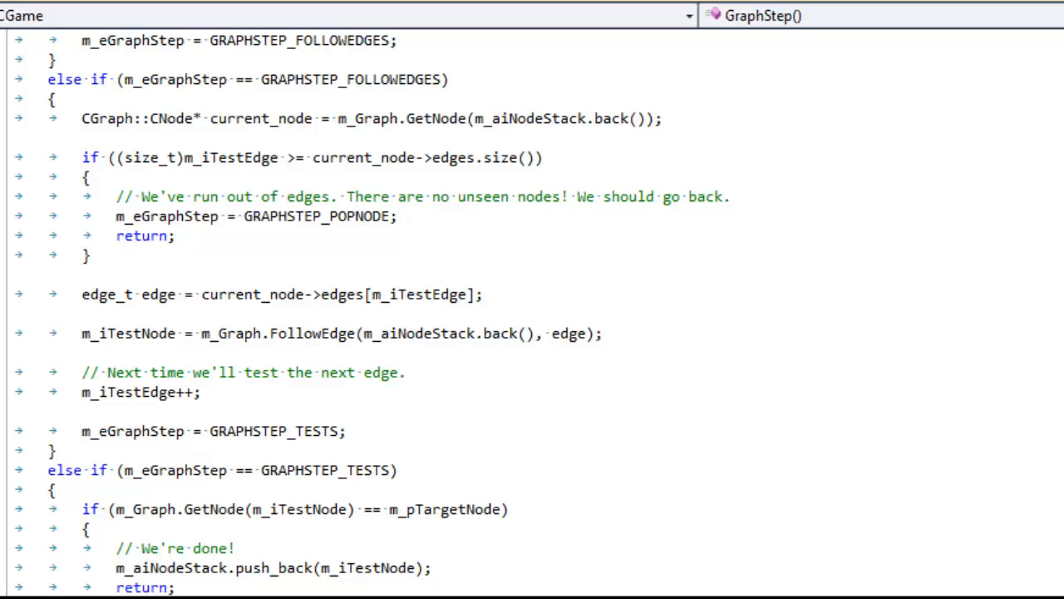
- Switch from the GraphStep code to the running GLFW Window demo via the task switcher
{"action": "left_click", "coordinate": [57, 451]}
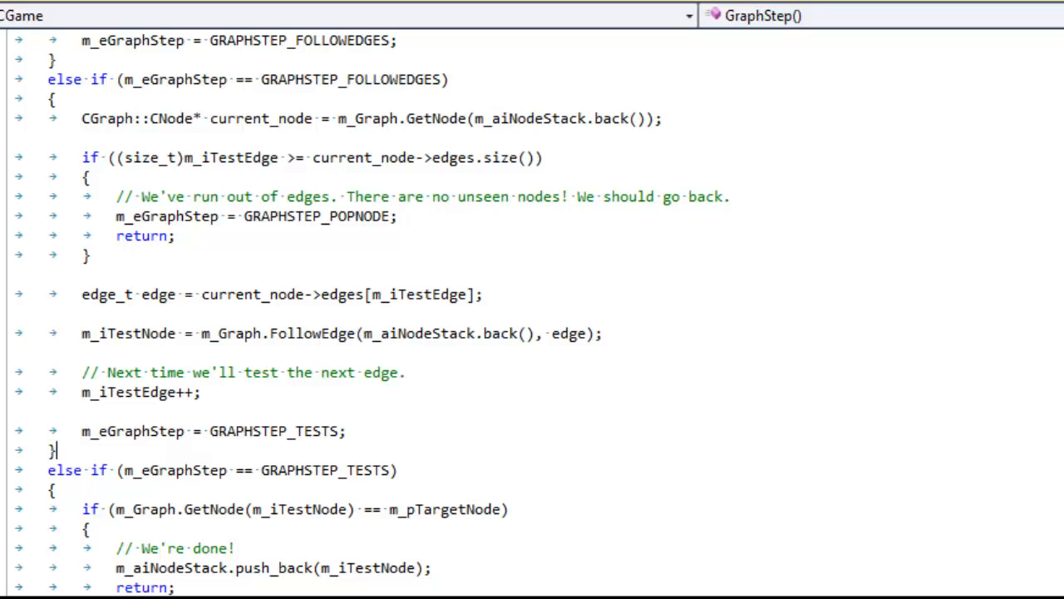
{"action": "key", "text": "alt+tab"}
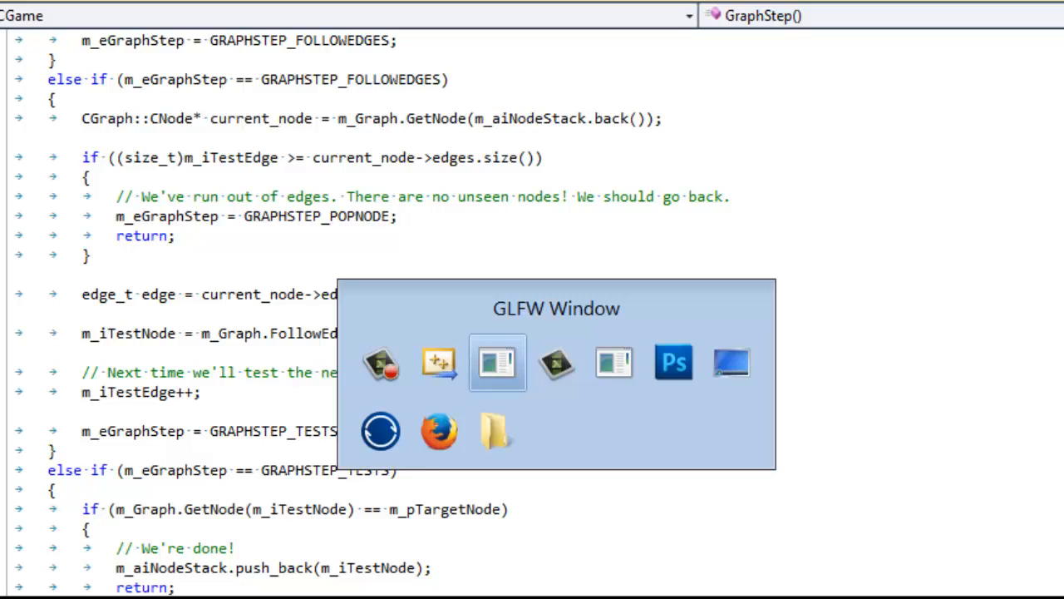